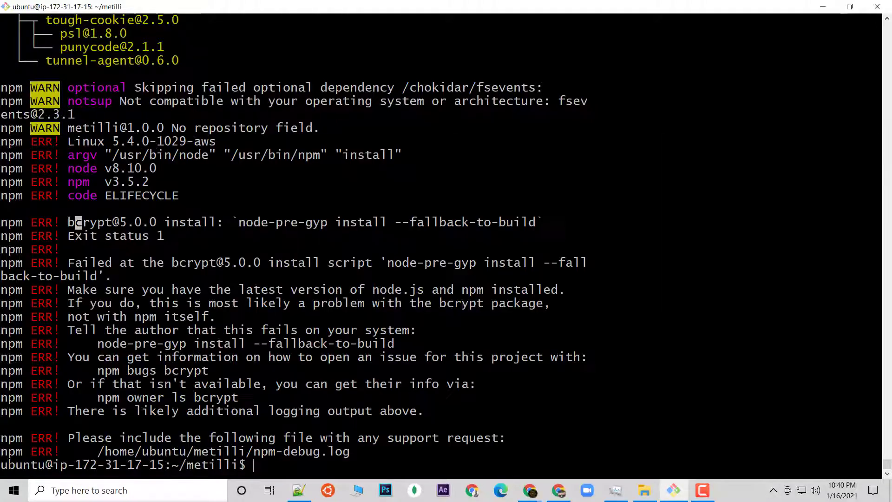
Rerun npm install with --unsafe-perm=true --allow-root, then force-clean the npm cache.
left_click_drag(66, 222, 592, 262)
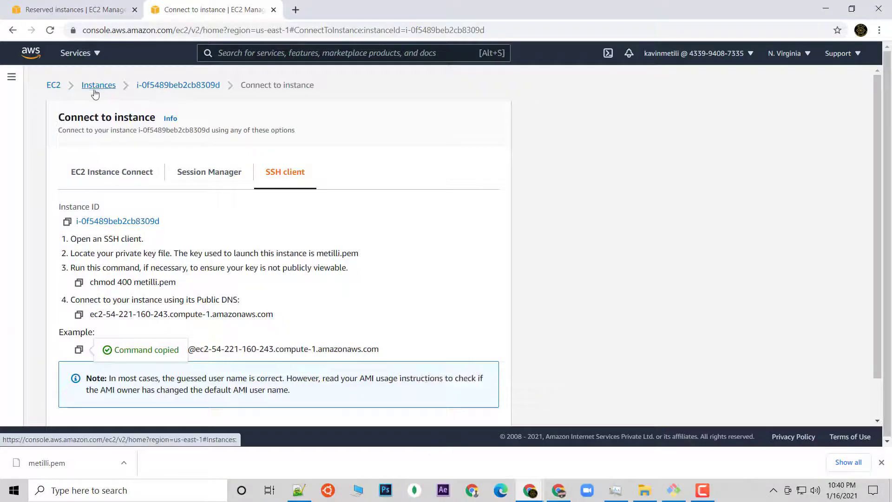
left_click(99, 85)
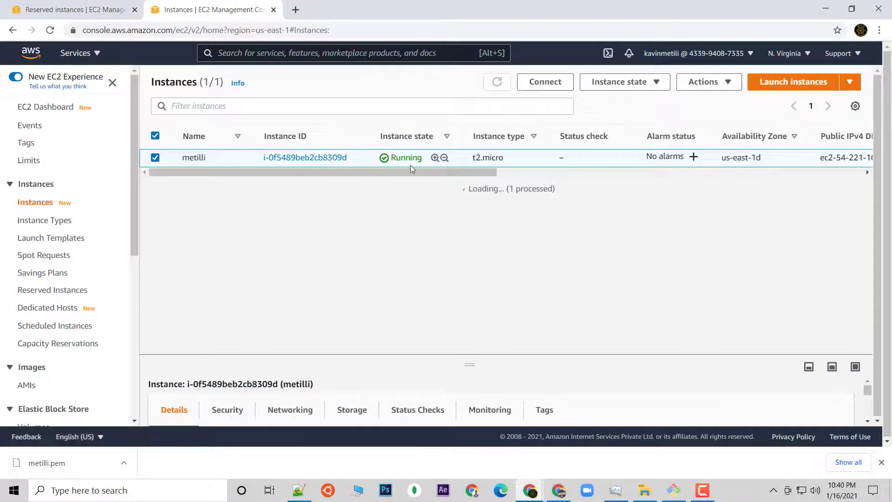
scroll("right", 3)
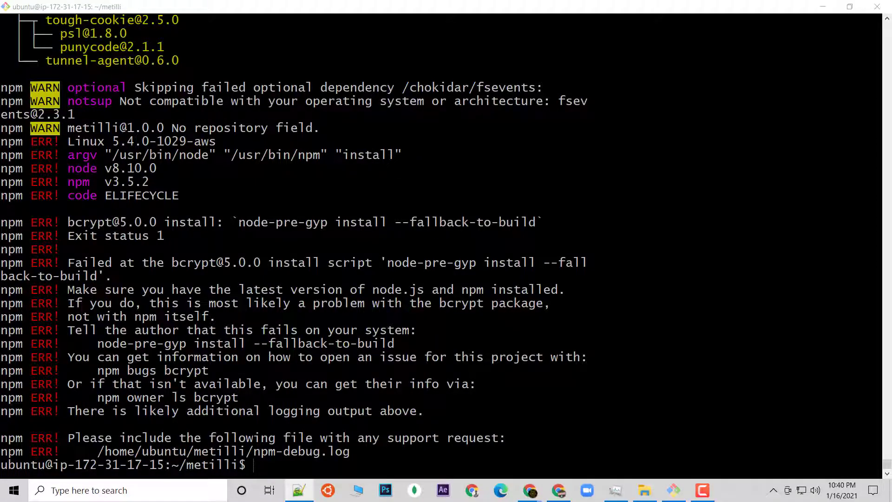
type("sudo npm install --unsafe-perm=true --allow-root")
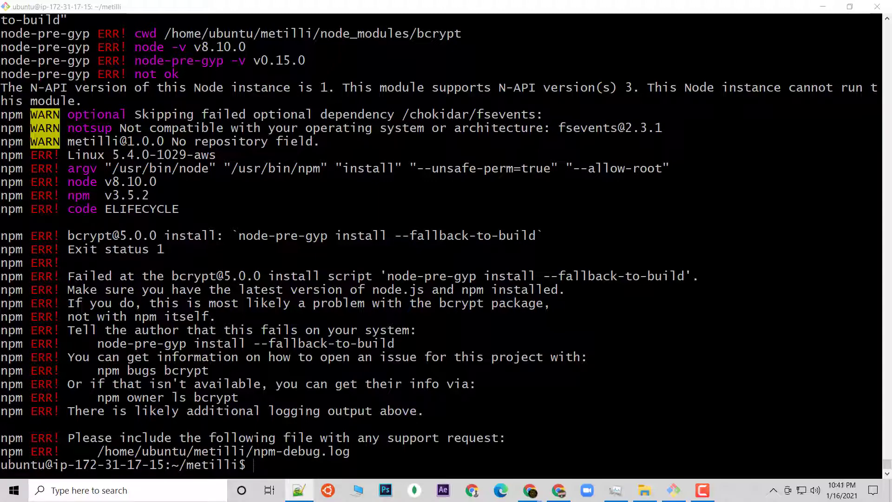
right_click(748, 376)
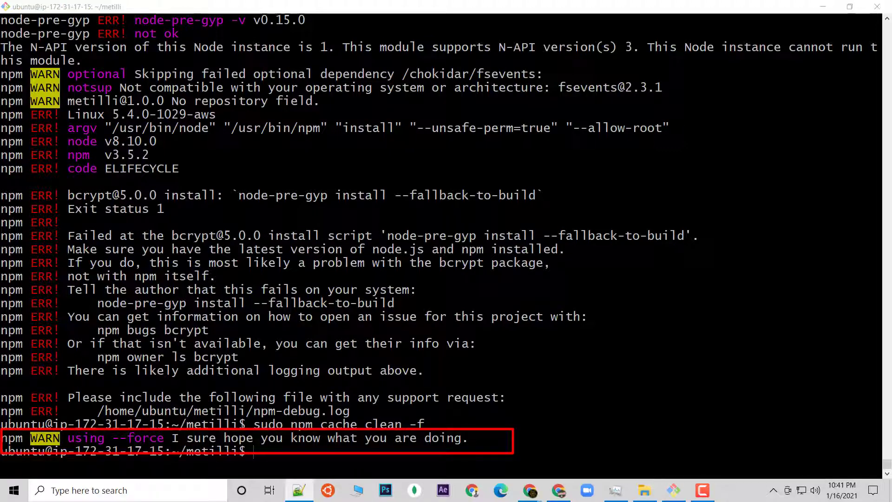
Globally install the n Node version manager with sudo npm install -g n.
right_click(594, 324)
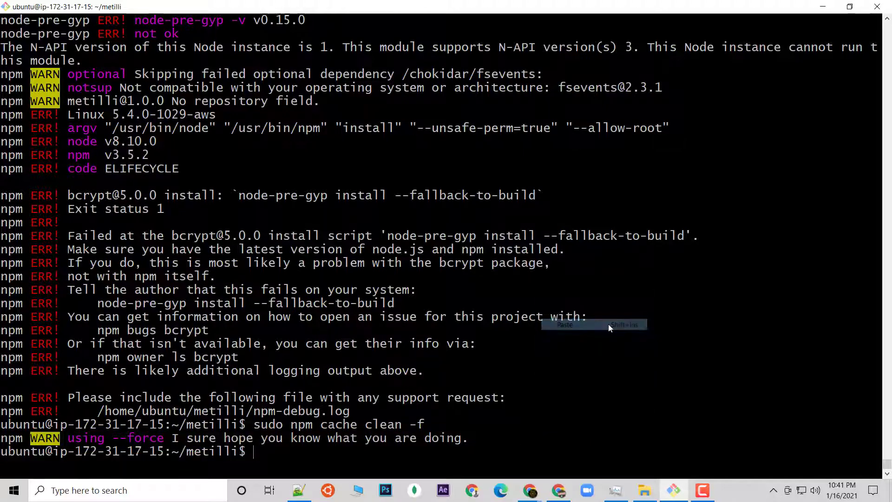
type("sudo npm install -g n")
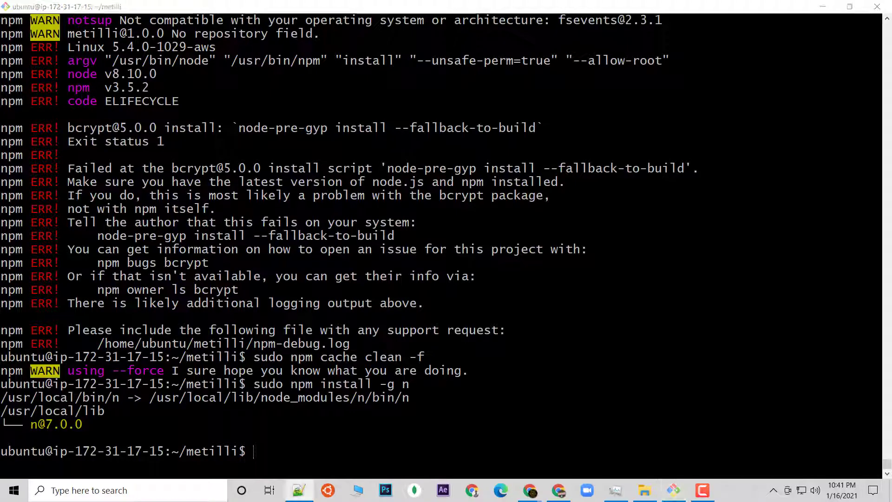
Switch Node to stable v14.15.4 with sudo n stable, then rerun npm install as root.
right_click(590, 364)
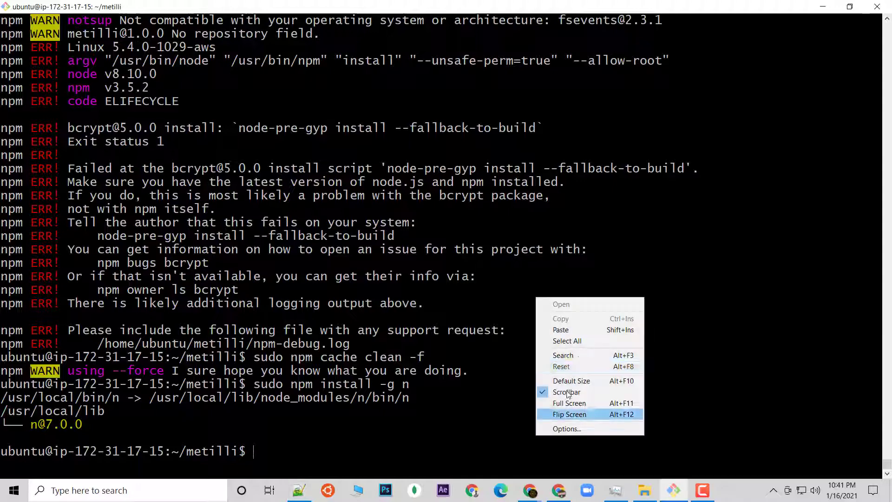
type("sudo n stable")
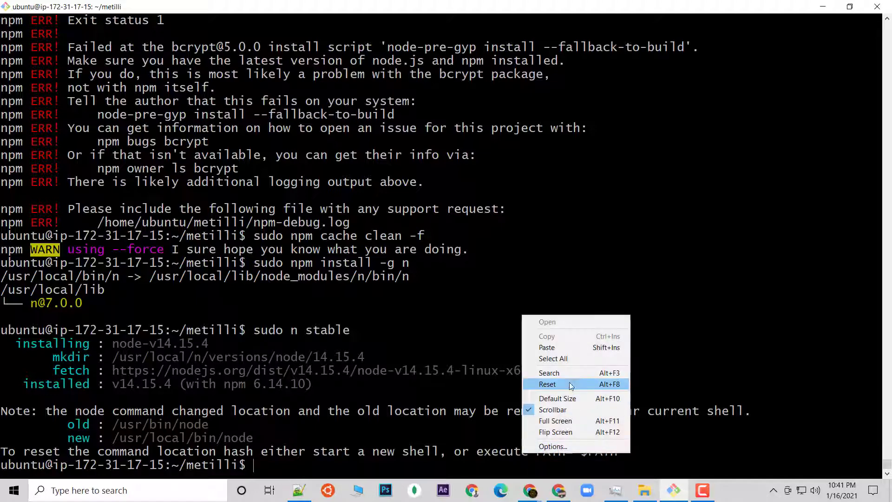
type("sudo npm install --unsafe-perm=true --allow-root")
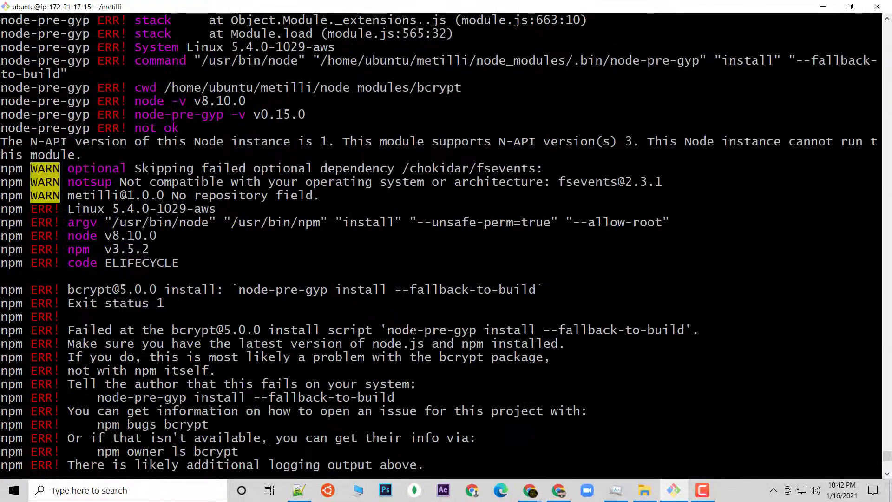
scroll("down", 3)
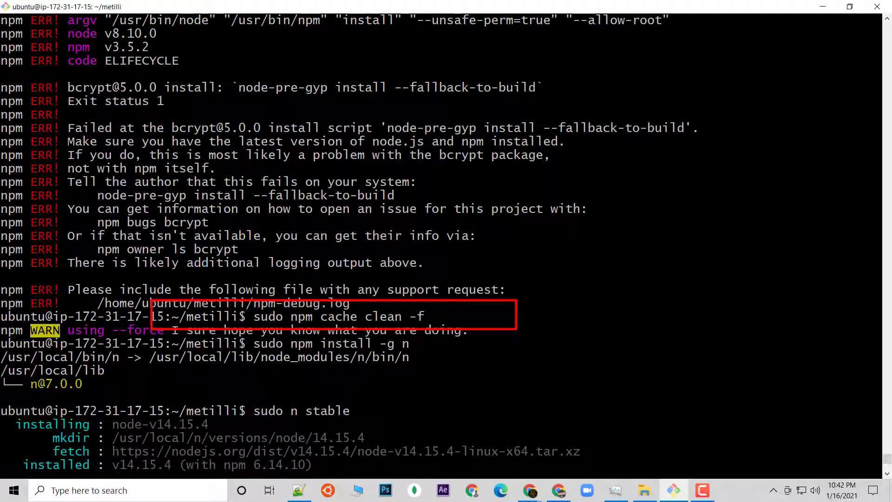
scroll("down", 3)
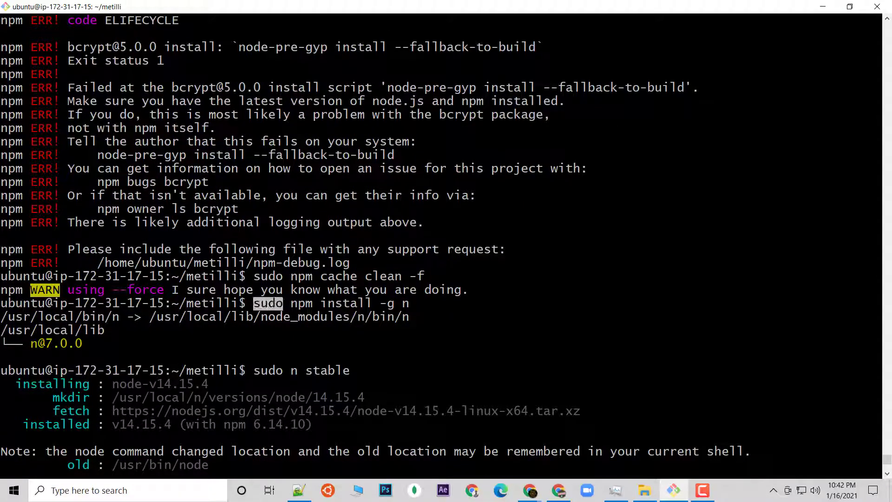
left_click_drag(254, 302, 419, 317)
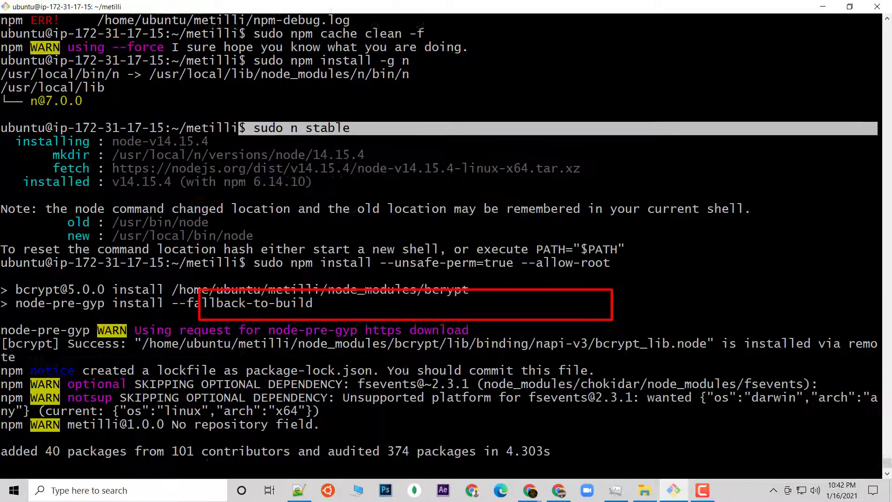
scroll("down", 3)
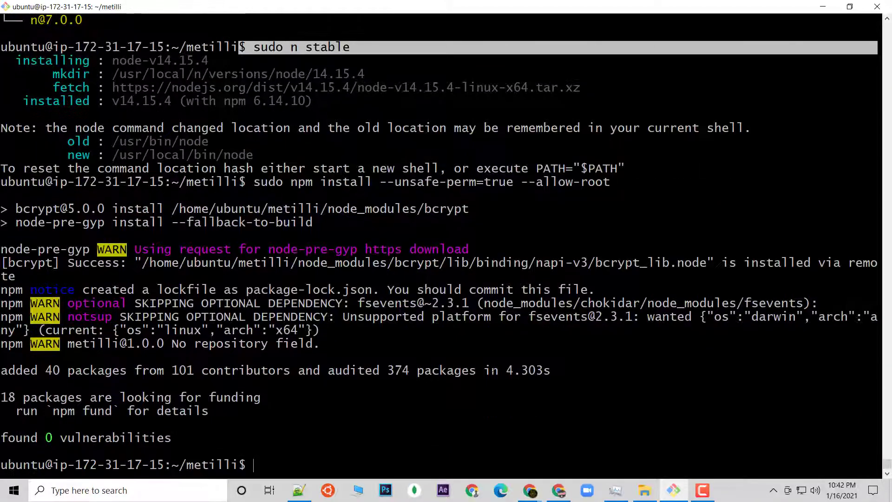